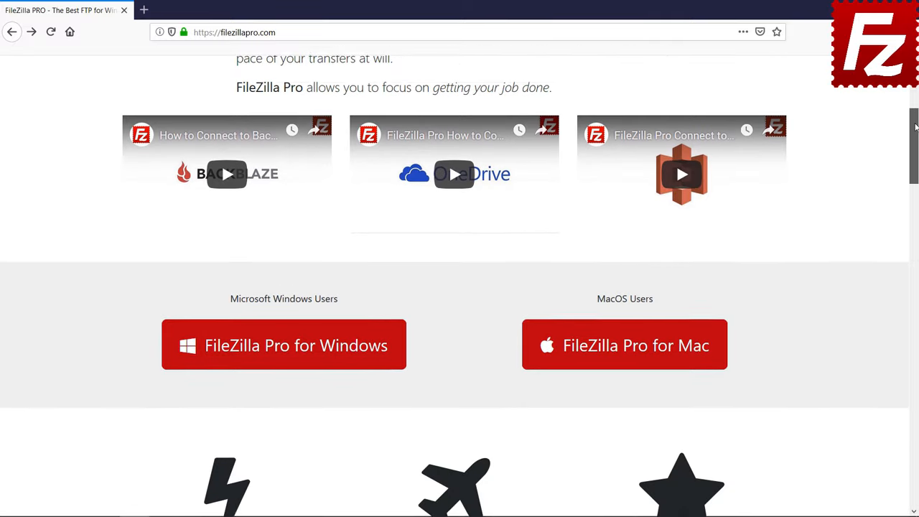
Choose FileZilla Pro for Windows and scroll the $19.99 checkout down to the Continue button.
left_click(284, 344)
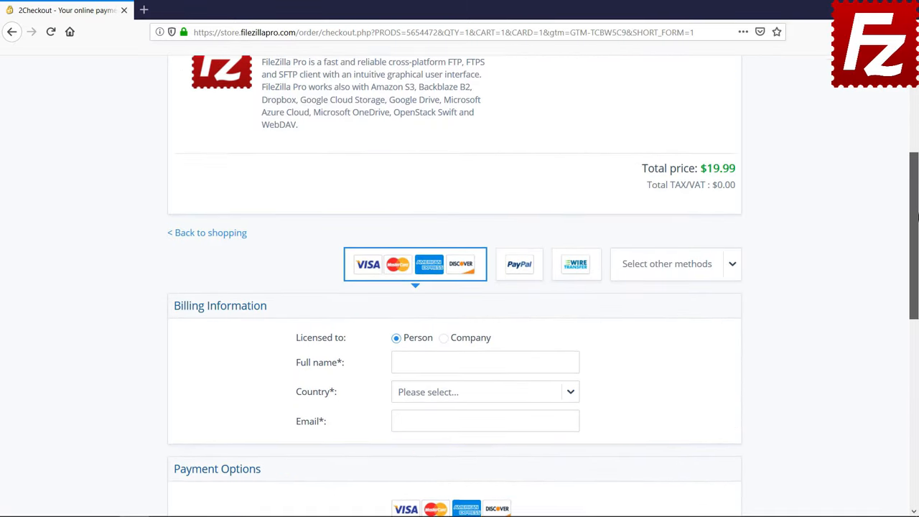
scroll("down", 3)
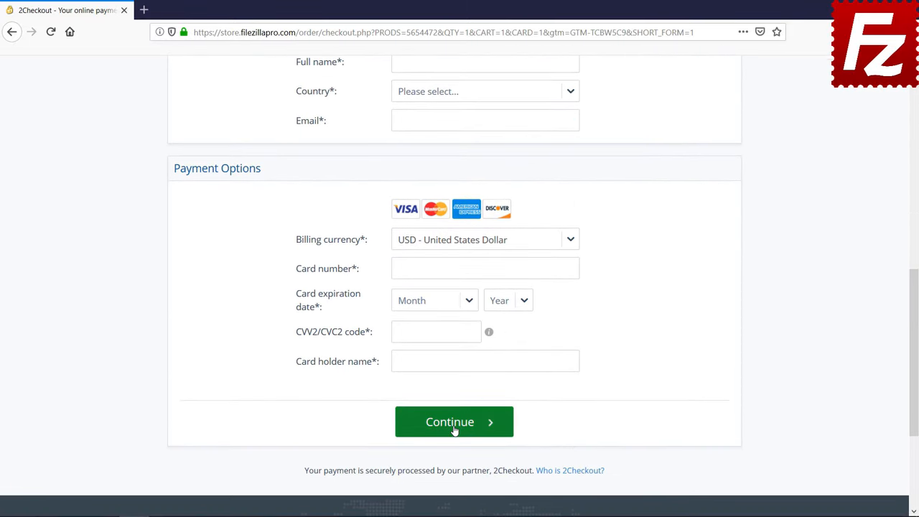